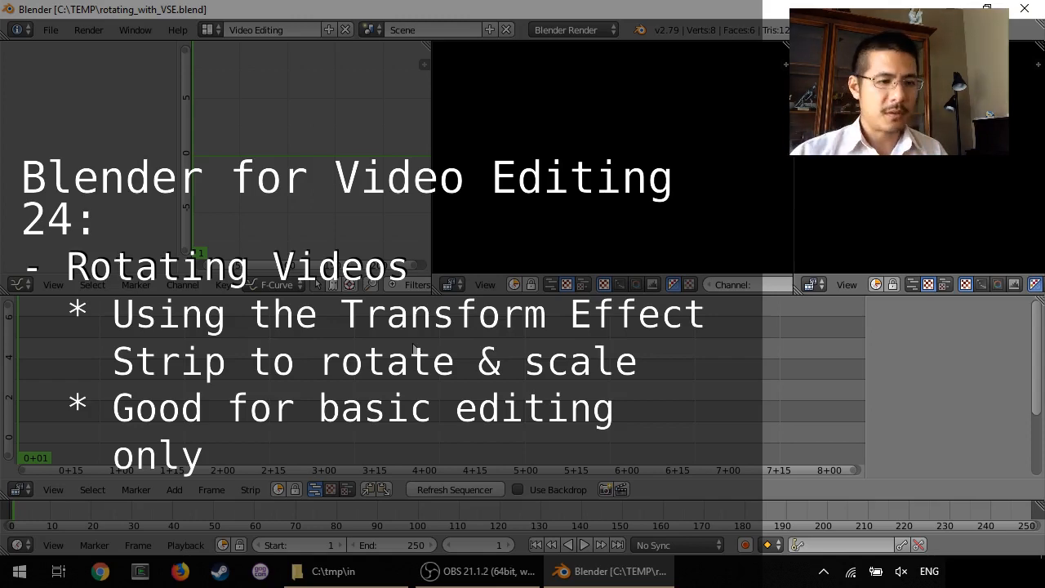
- Play iPhone video-VVS.MOV from the tmp\in folder in VLC to see its sideways orientation
click(329, 567)
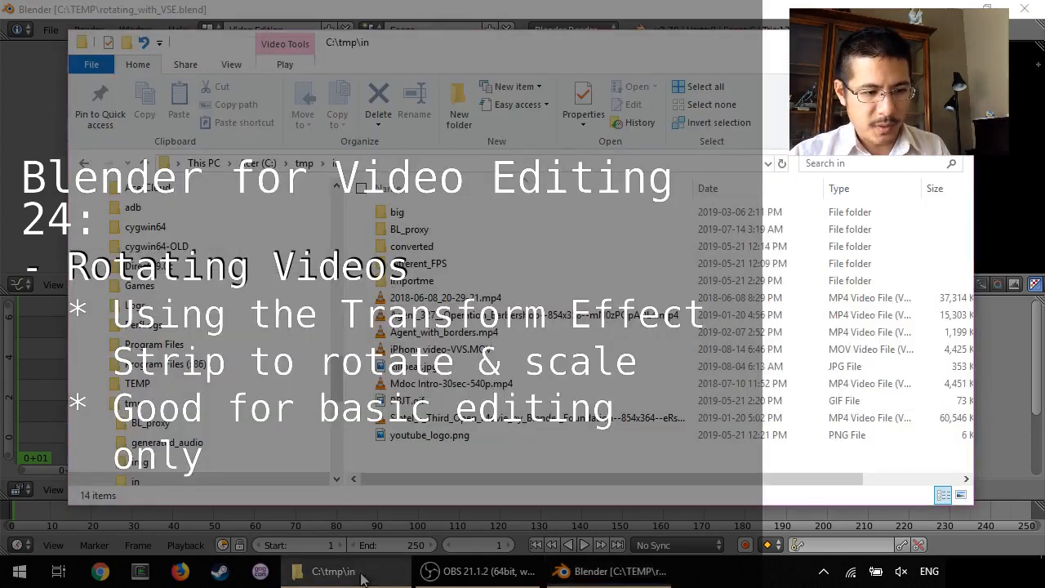
click(429, 349)
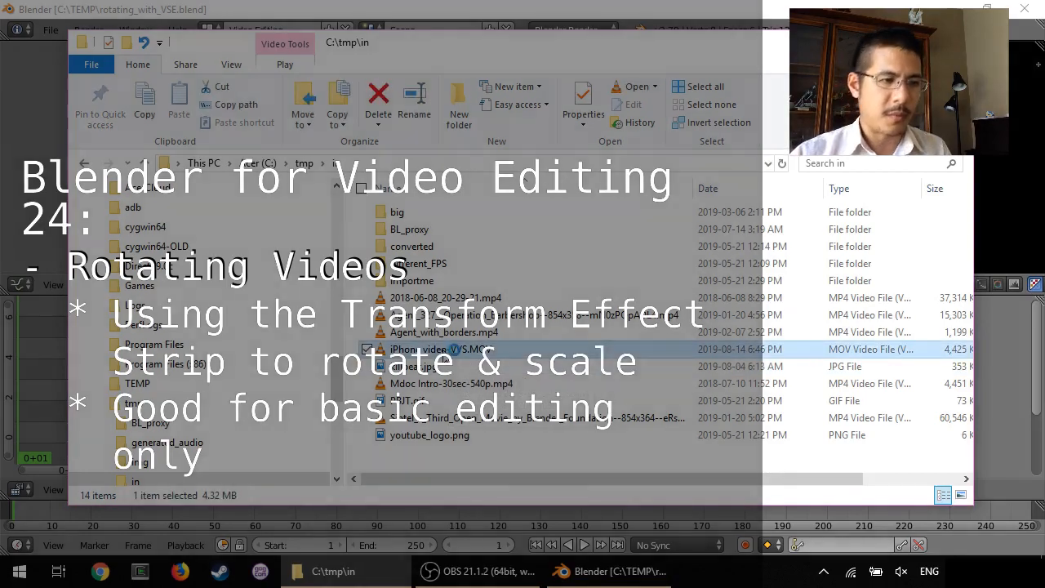
double_click(433, 349)
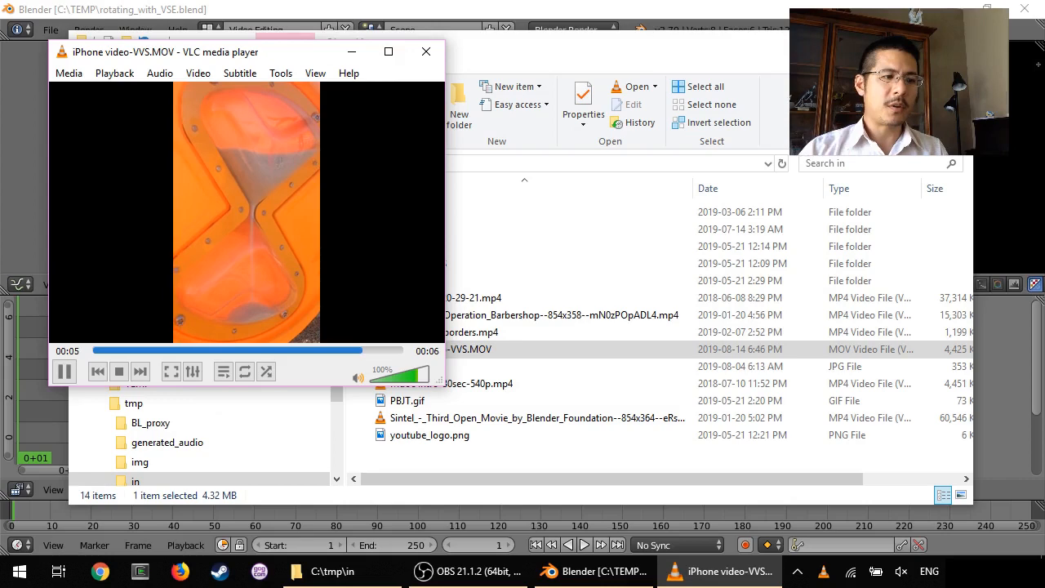
click(63, 372)
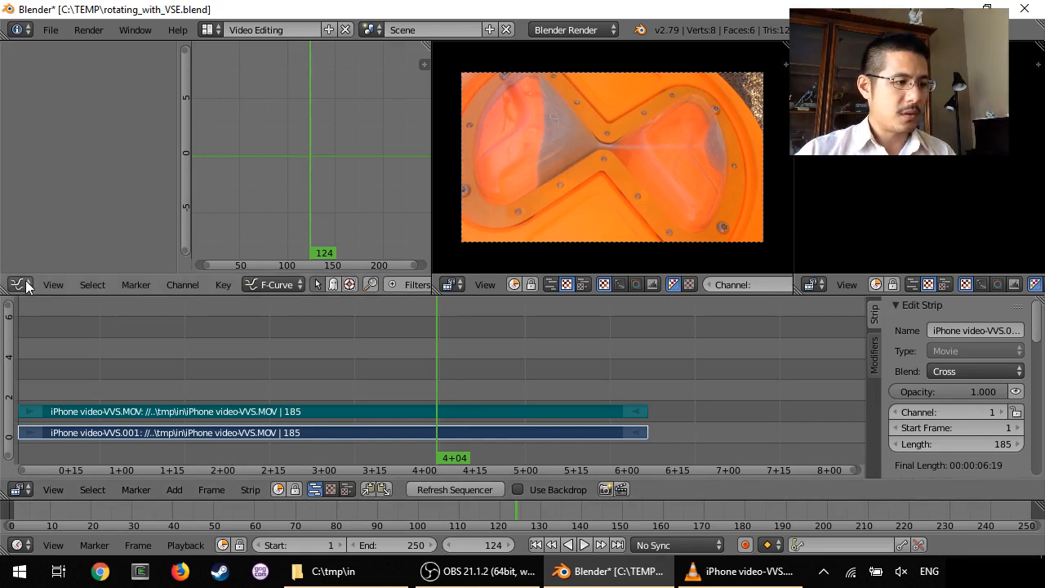
- Switch the top-left Blender area to the Properties editor showing 1920×1080 render resolution
click(21, 284)
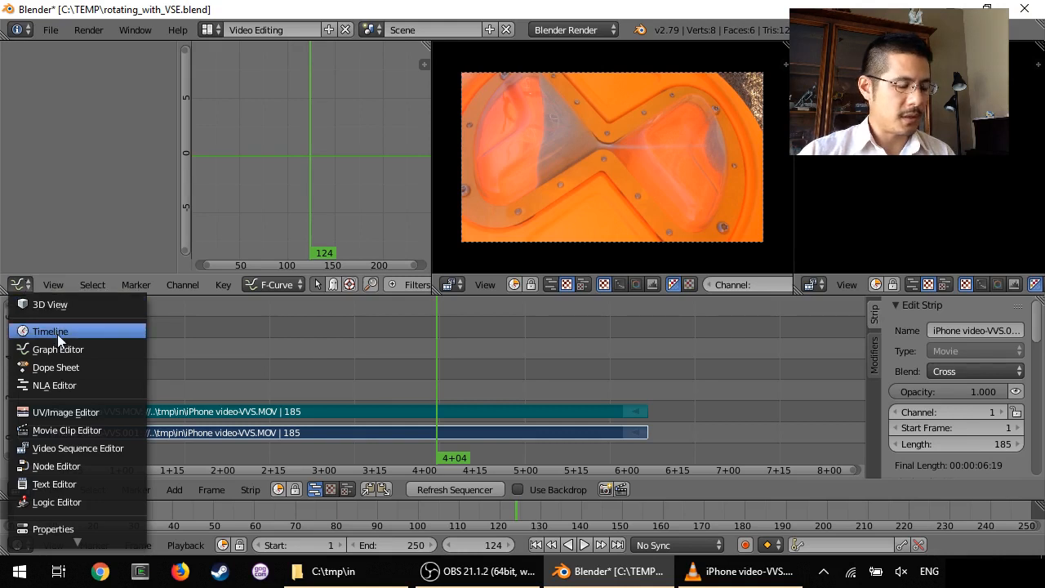
mouse_move(52, 529)
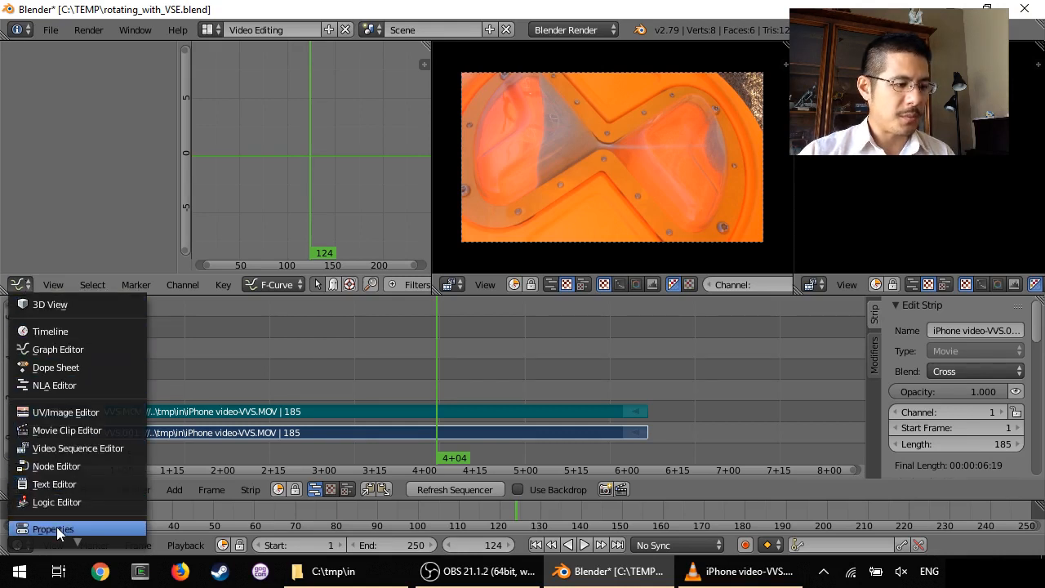
click(54, 528)
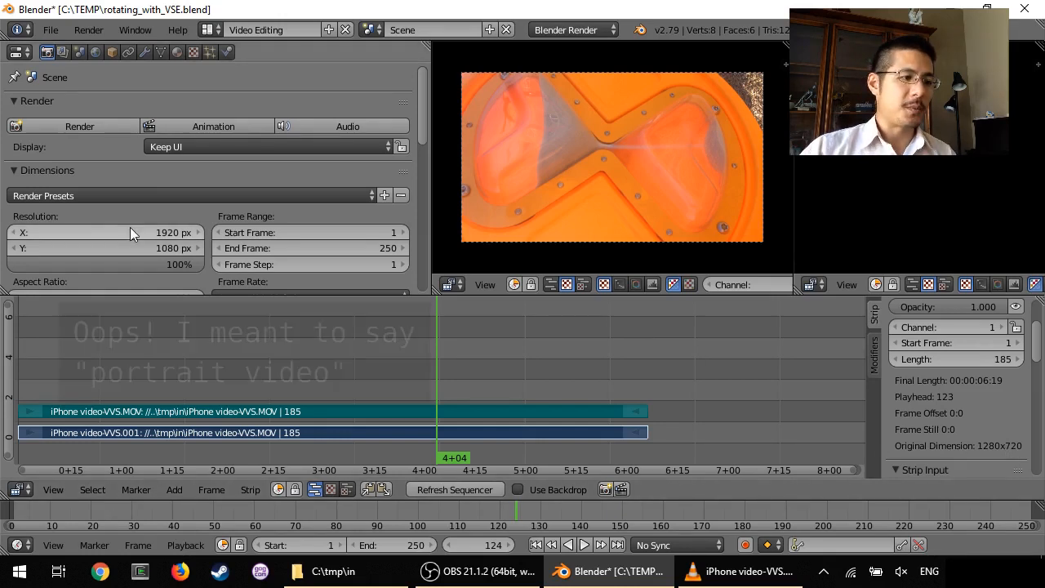
- Set render resolution to 720 by 1280 and add a Transform effect strip
click(106, 233)
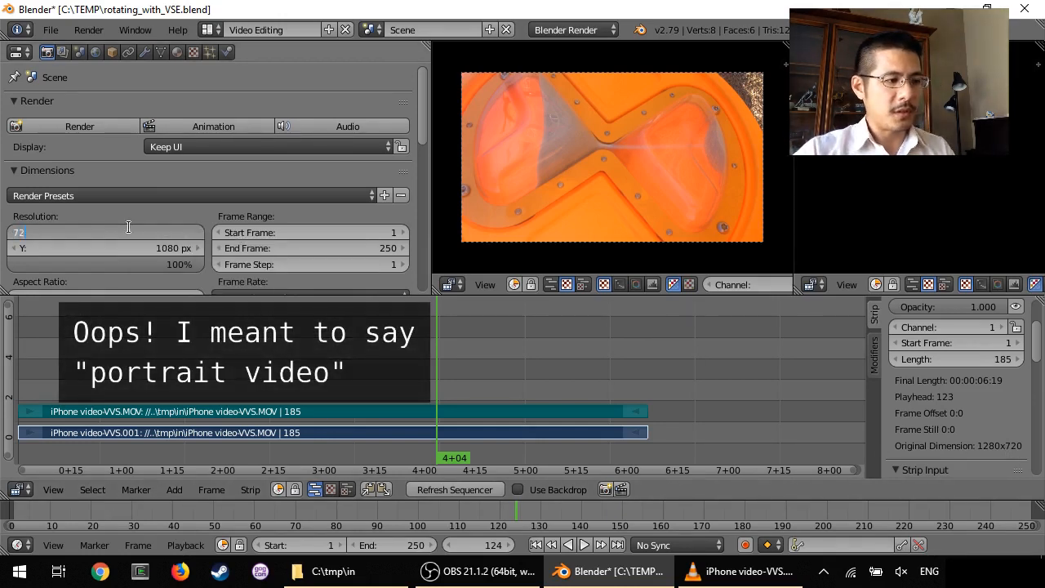
text(720 px)
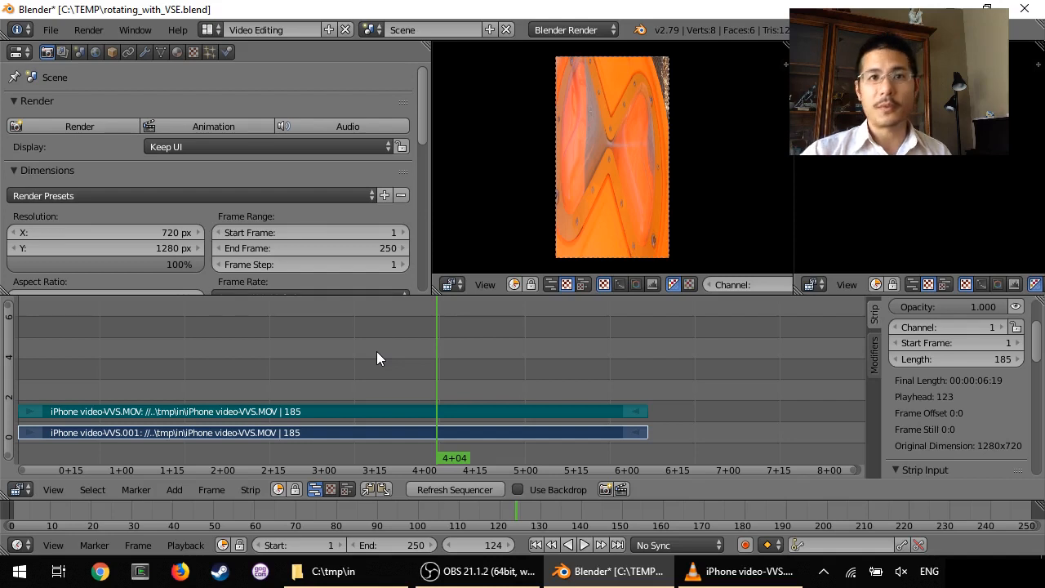
mouse_move(350, 430)
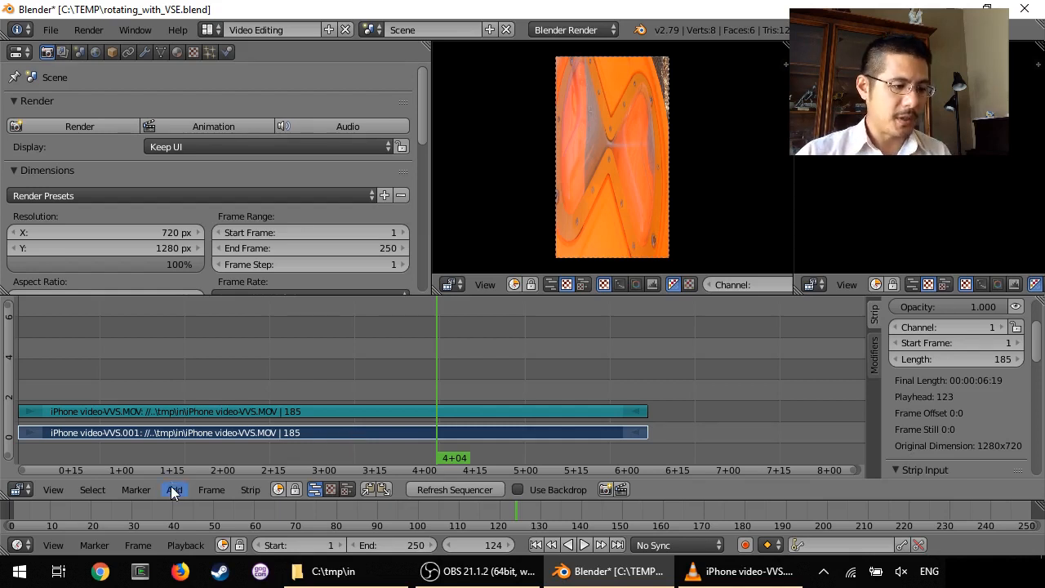
click(174, 489)
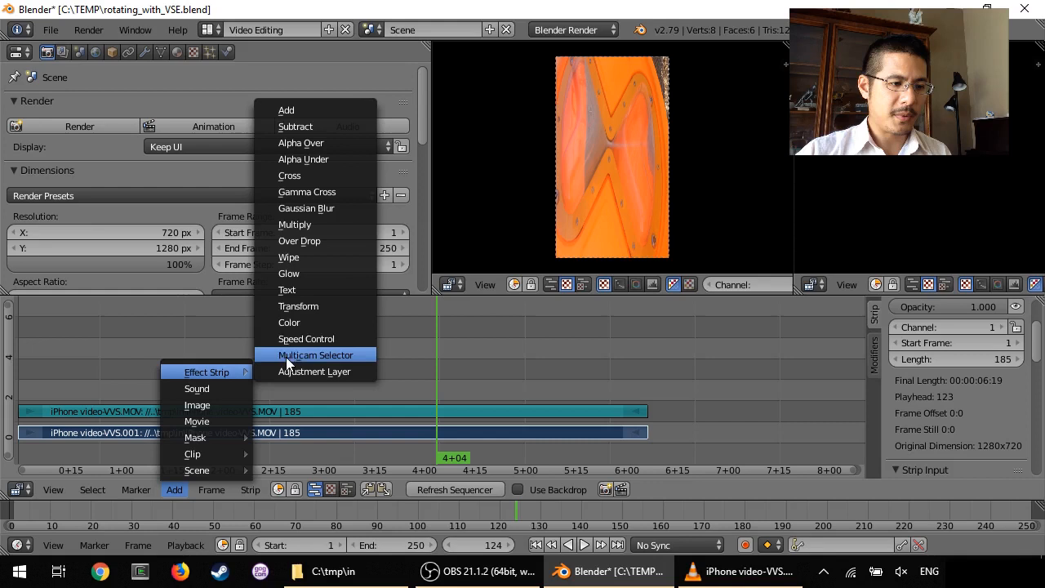
click(298, 306)
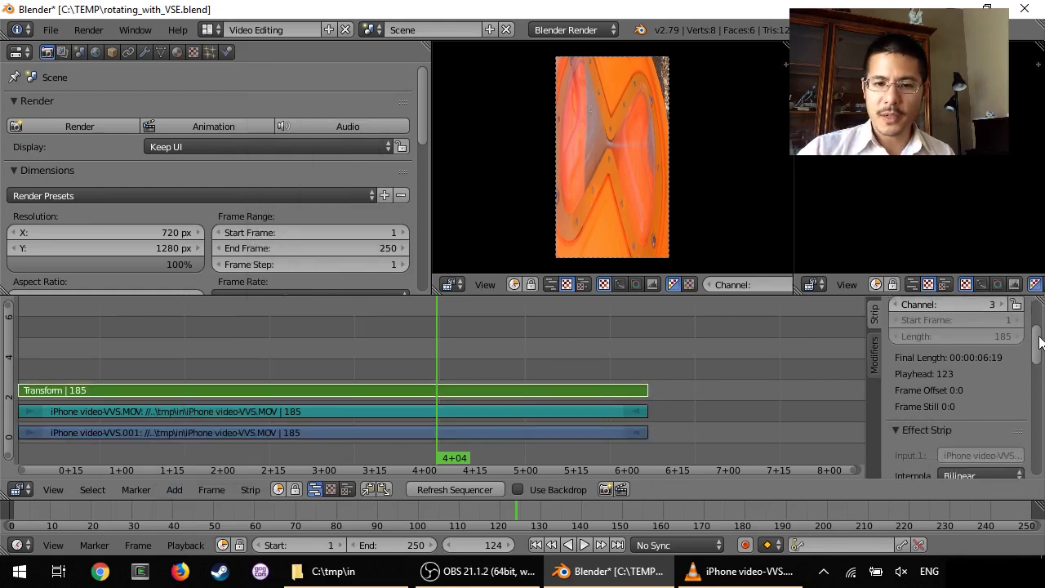
scroll(down, 3)
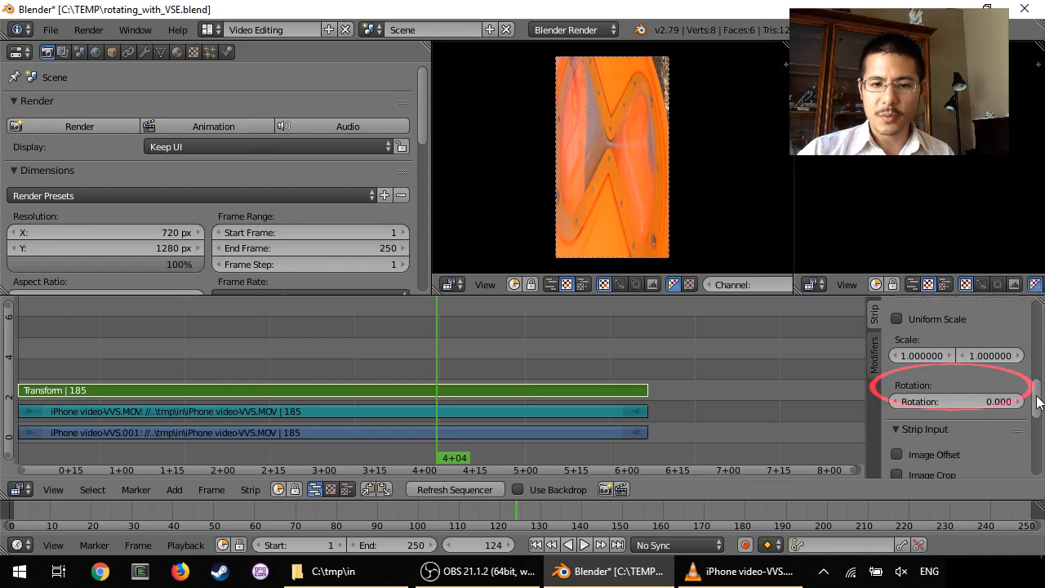
- Set the Transform strip's Rotation to 270 degrees to turn the footage upright
click(958, 401)
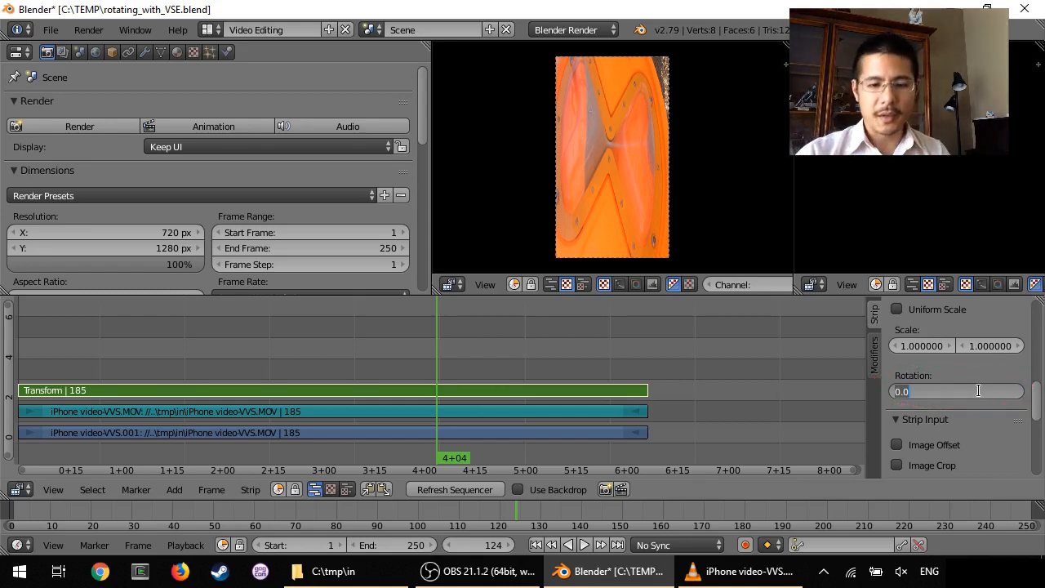
text(270)
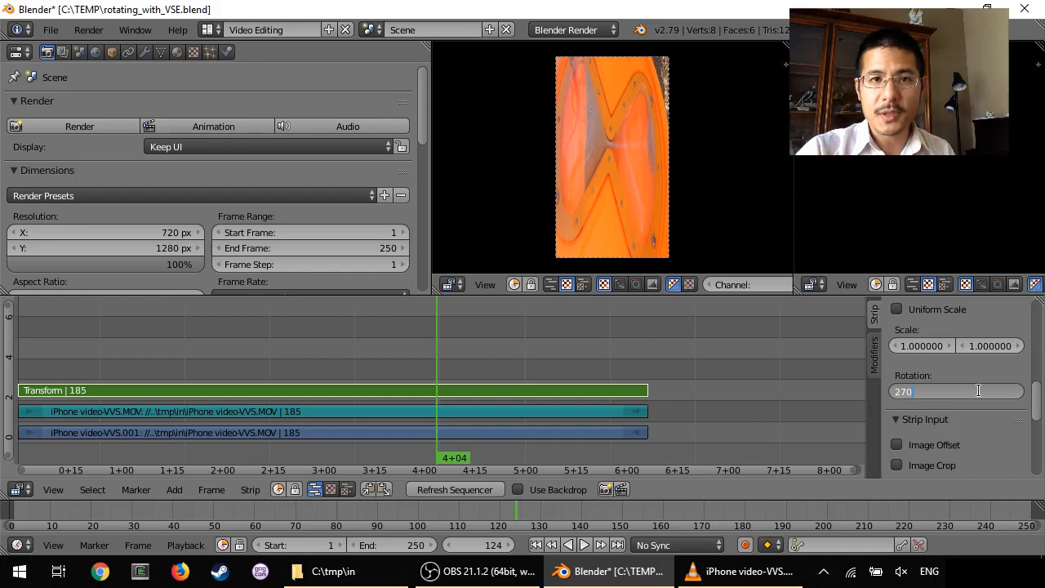
key(Return)
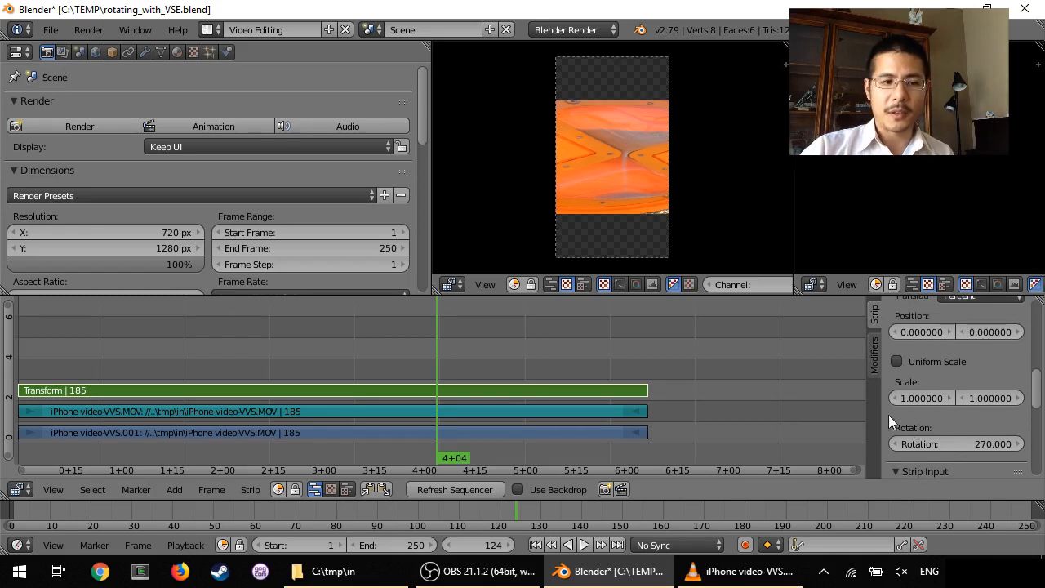
mouse_move(929, 397)
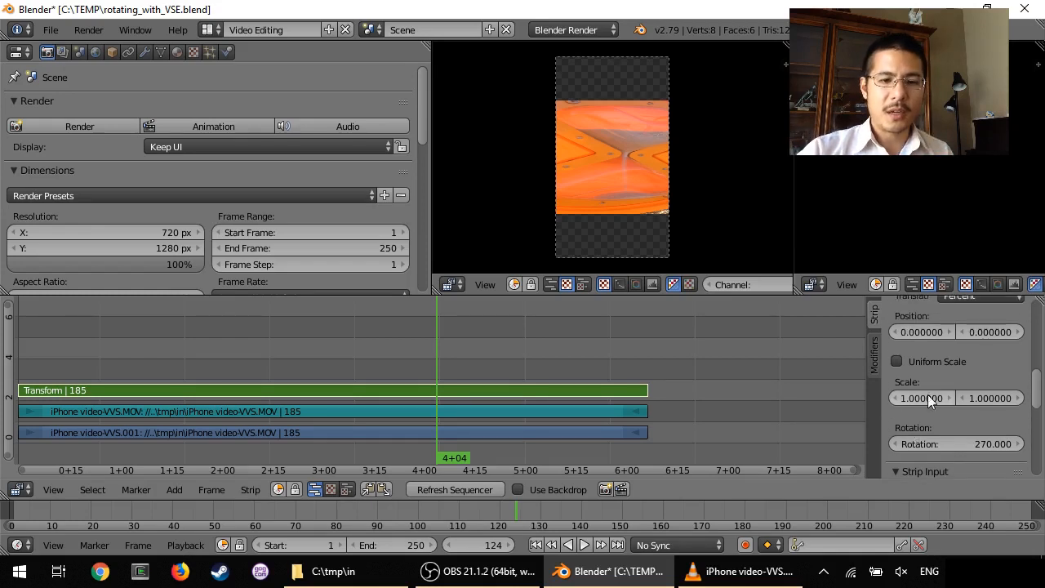
mouse_move(931, 398)
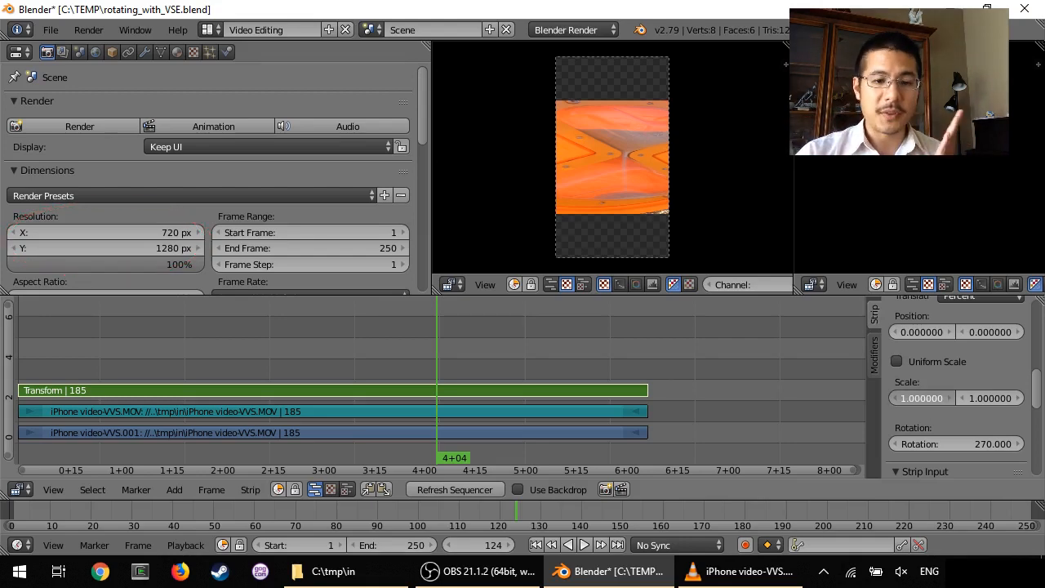
- Set the Transform strip's X scale to 1280/720 and Y scale to 0.5625
click(921, 398)
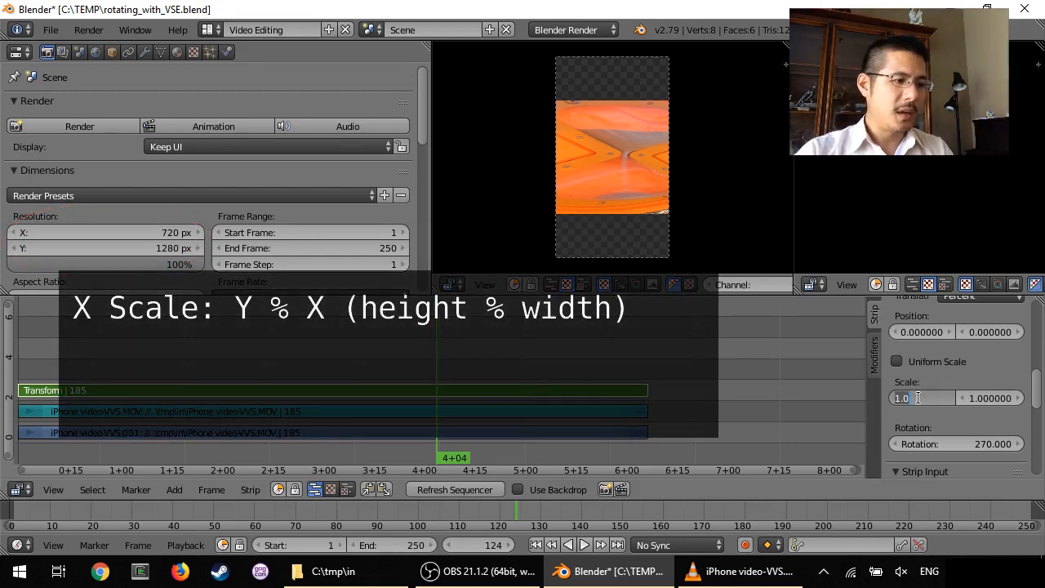
text(1280)
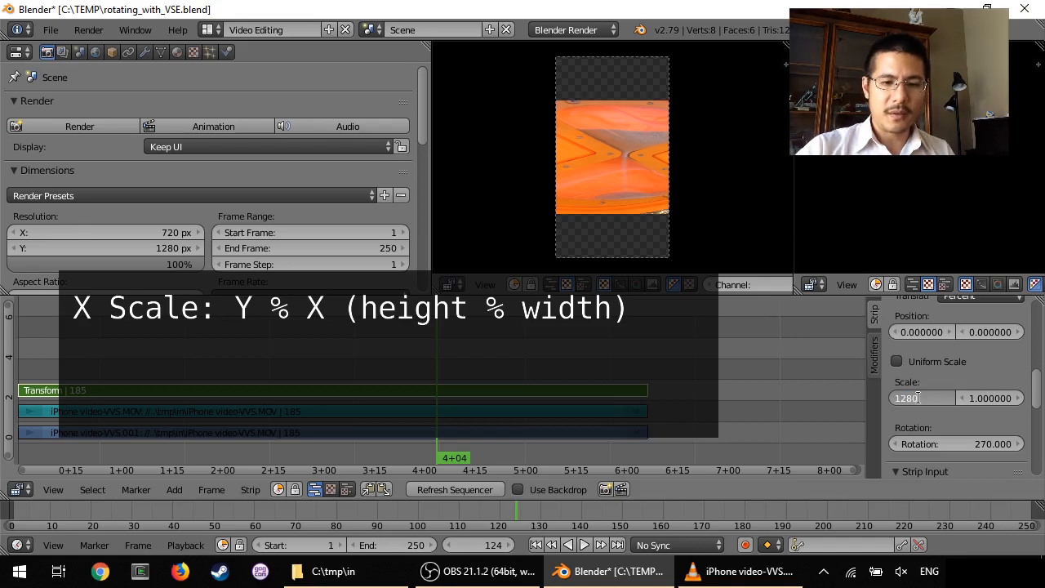
text(/720)
click(991, 397)
text(0.562500)
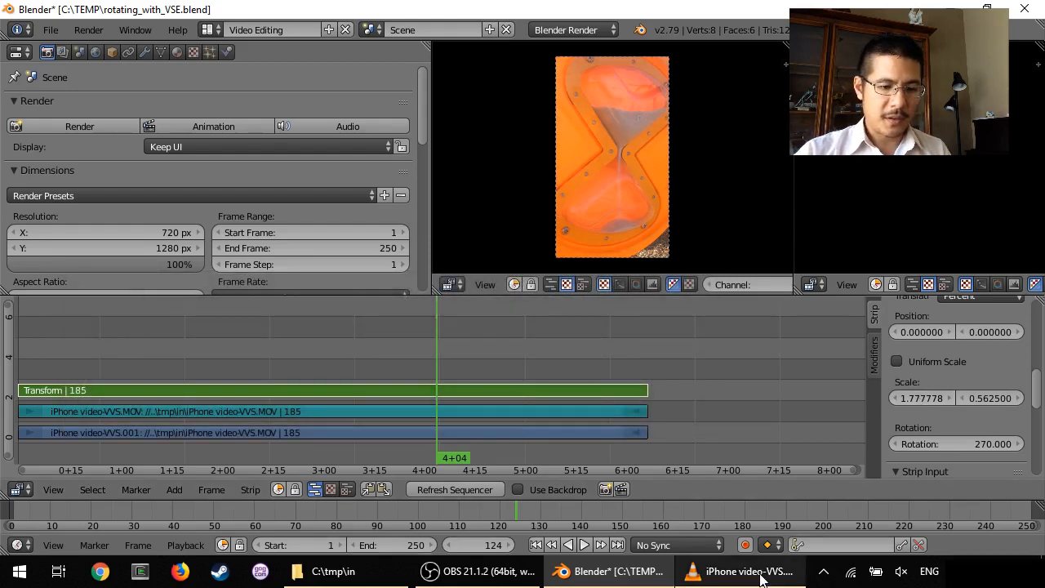
- Compare the original clip in VLC, then minimize VLC to return to Blender
click(743, 571)
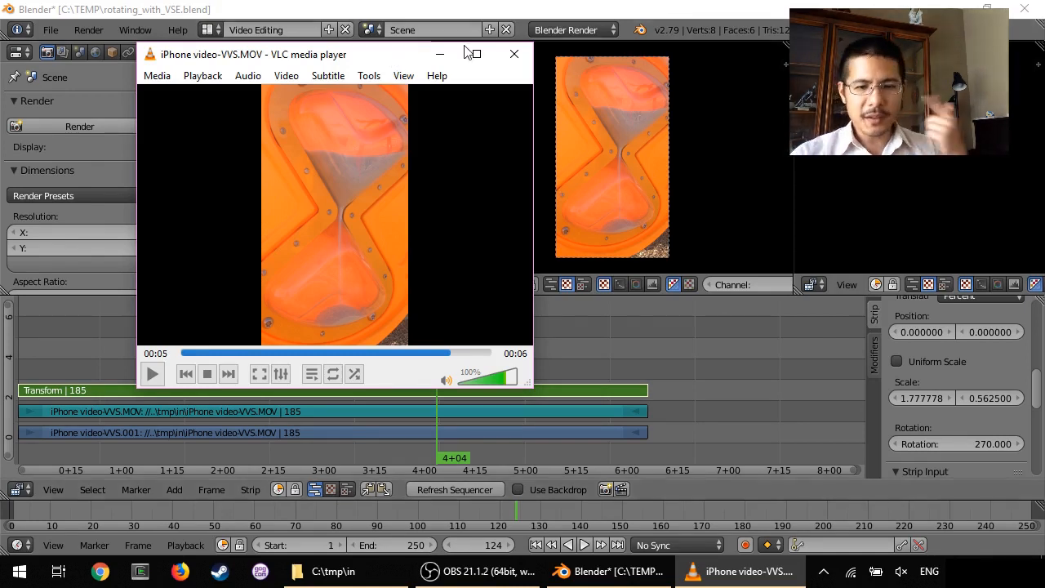
click(513, 54)
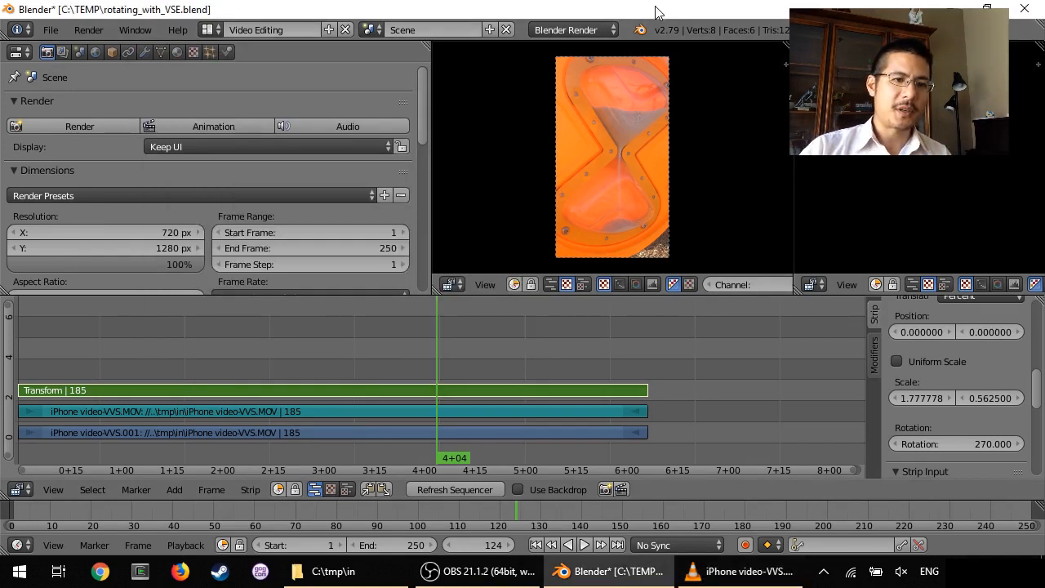